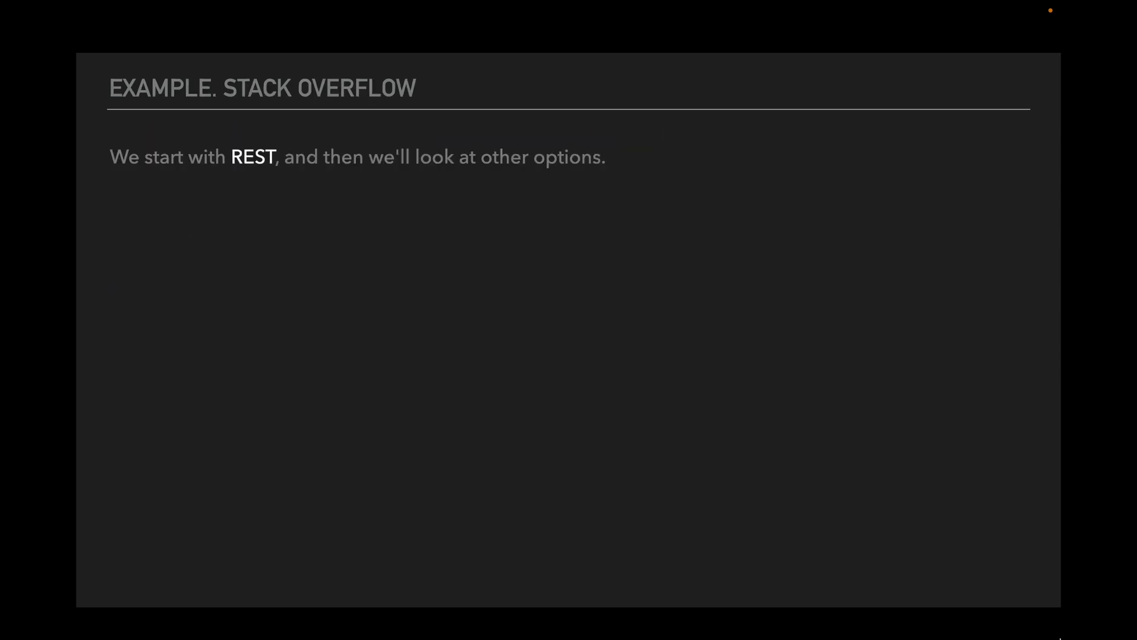
# Advance from the Stack Overflow REST intro to the Netflix large-versus-mobile screen slide.
pyautogui.press('Right')
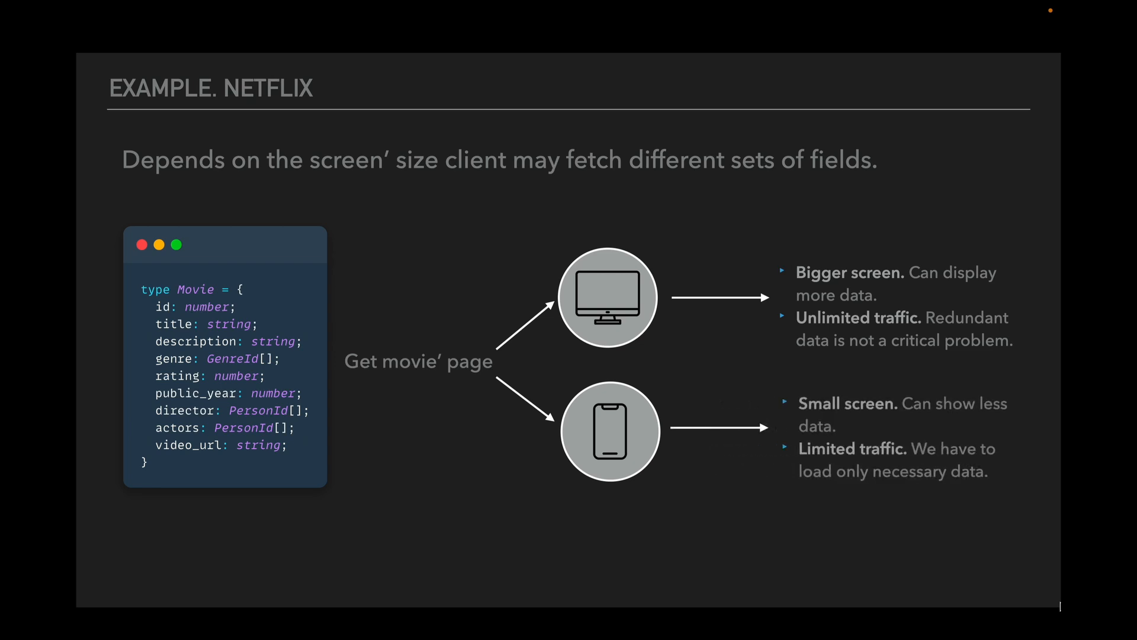
# Advance to the Netflix slide concluding 'GraphQL looks like the most suitable choice'.
pyautogui.press('Right')
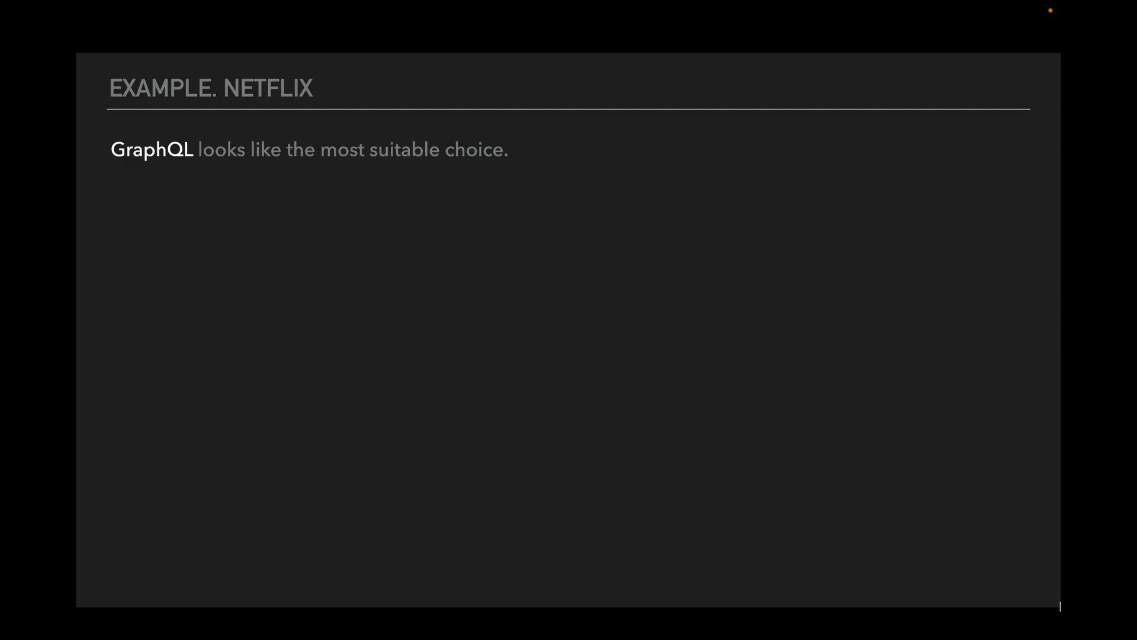
# Advance to the 'Where we need different sets of data?' slide with desktop movie and persona fields.
pyautogui.press('Right')
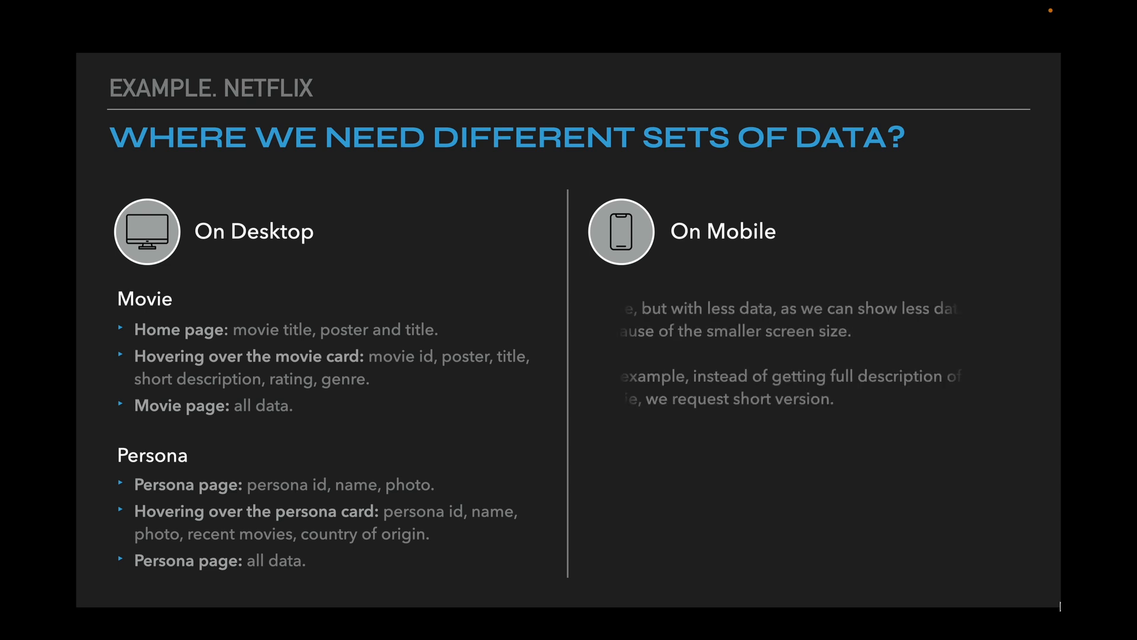
# Advance to the GraphQL vs REST slide and reveal the backend/frontend team independence bullet.
pyautogui.press('Right')
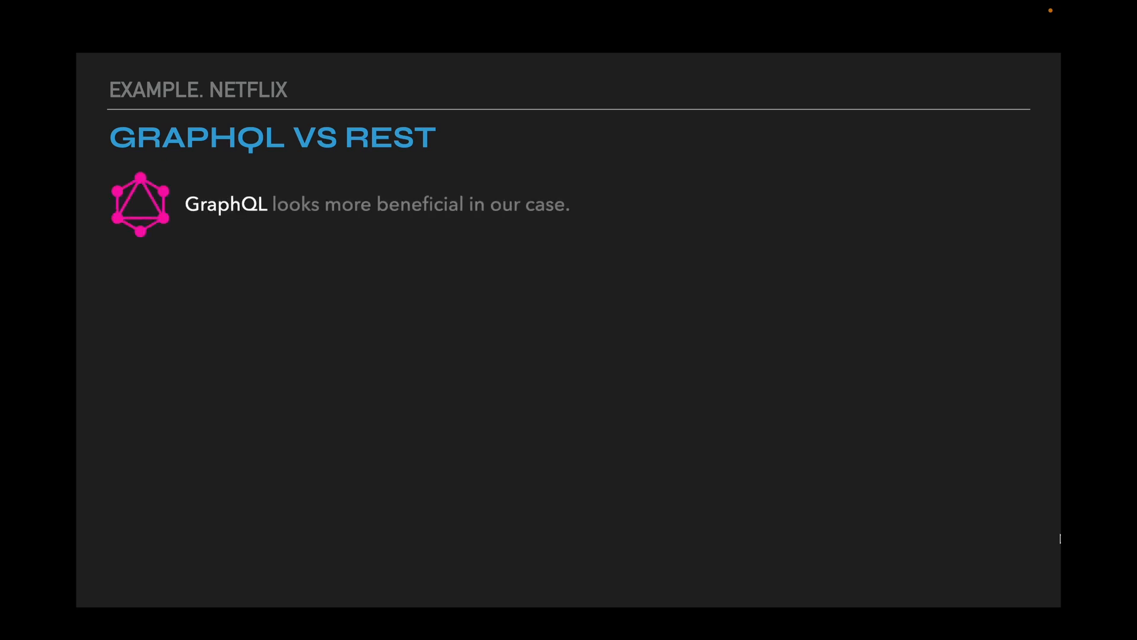
pyautogui.press('right')
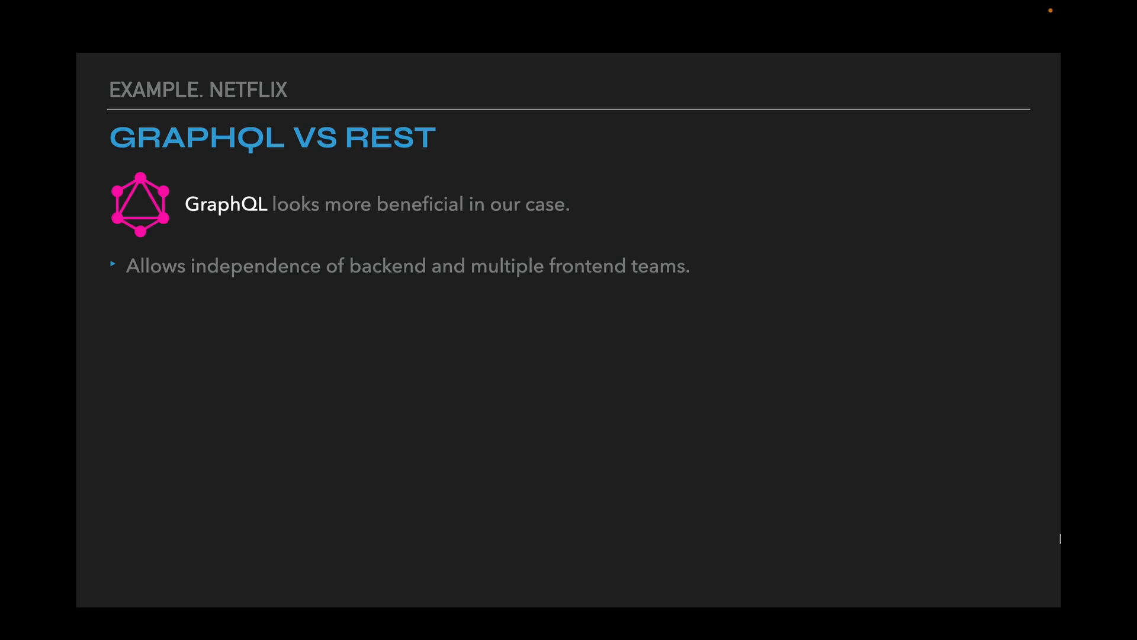